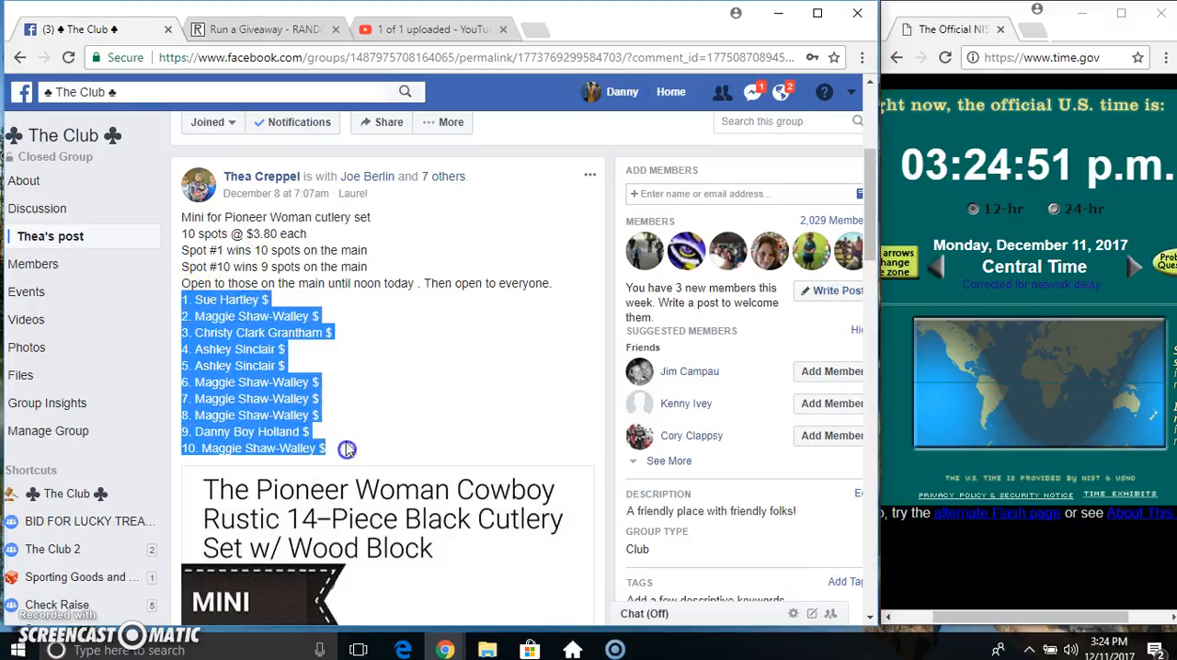
Scroll the Facebook group post to bring the ten numbered giveaway spots into view
scroll("down", 3)
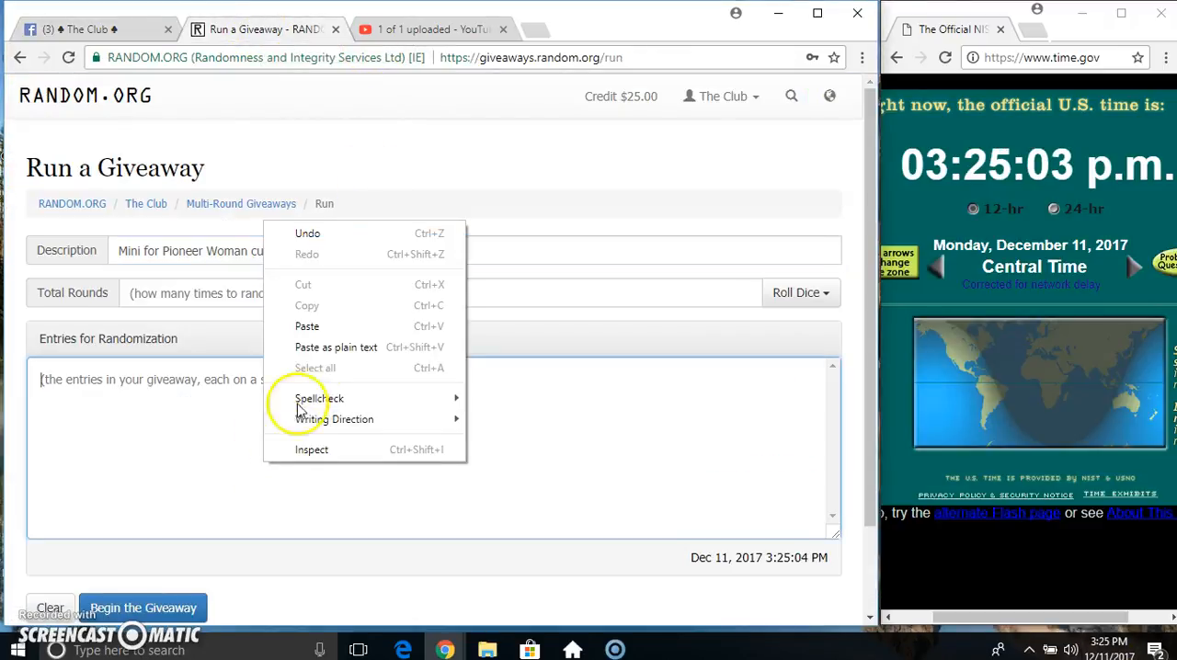
Paste the ten spots, roll 2d6 for six rounds, and begin the giveaway's first round
left_click(306, 325)
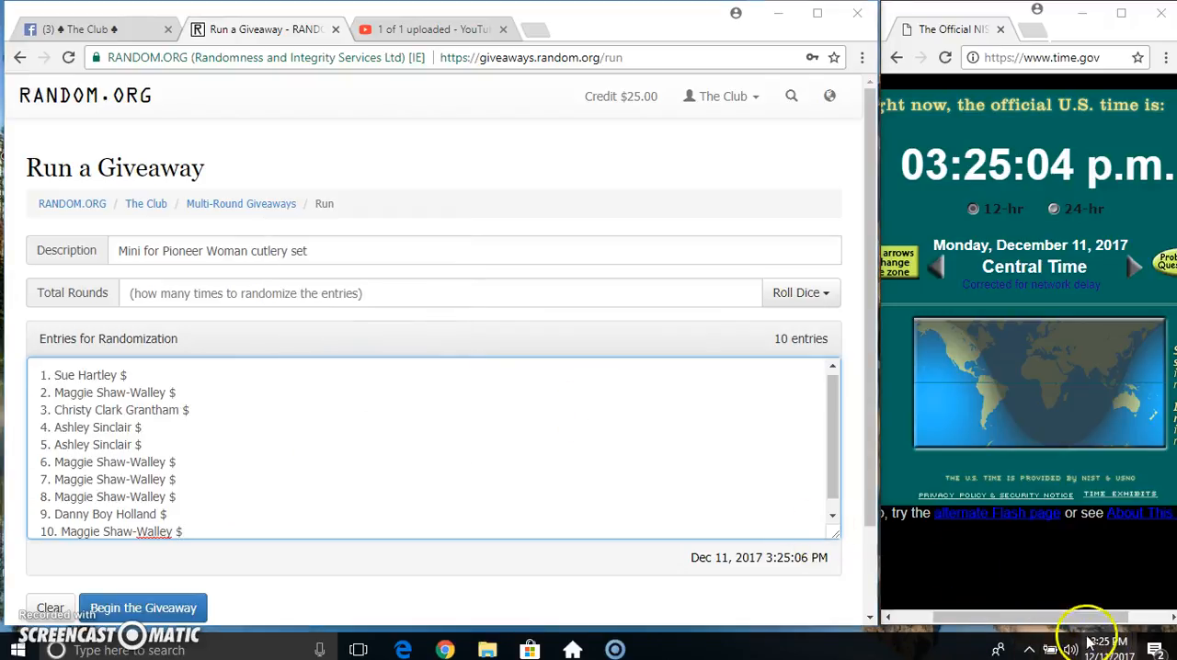
left_click(800, 293)
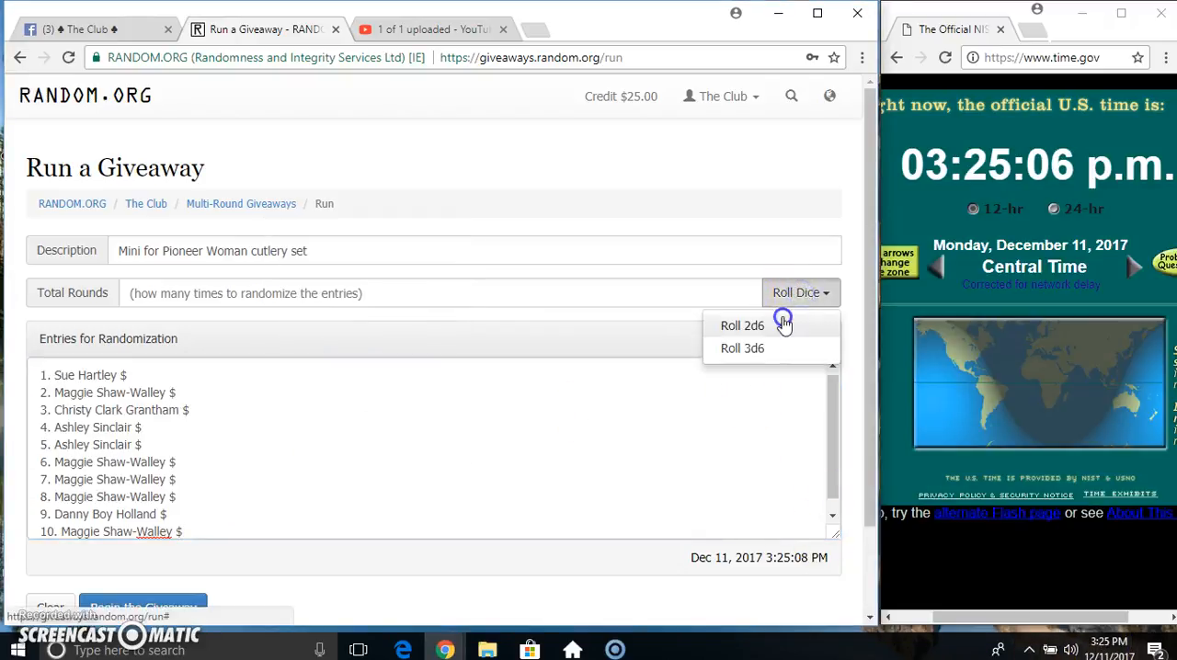
left_click(742, 325)
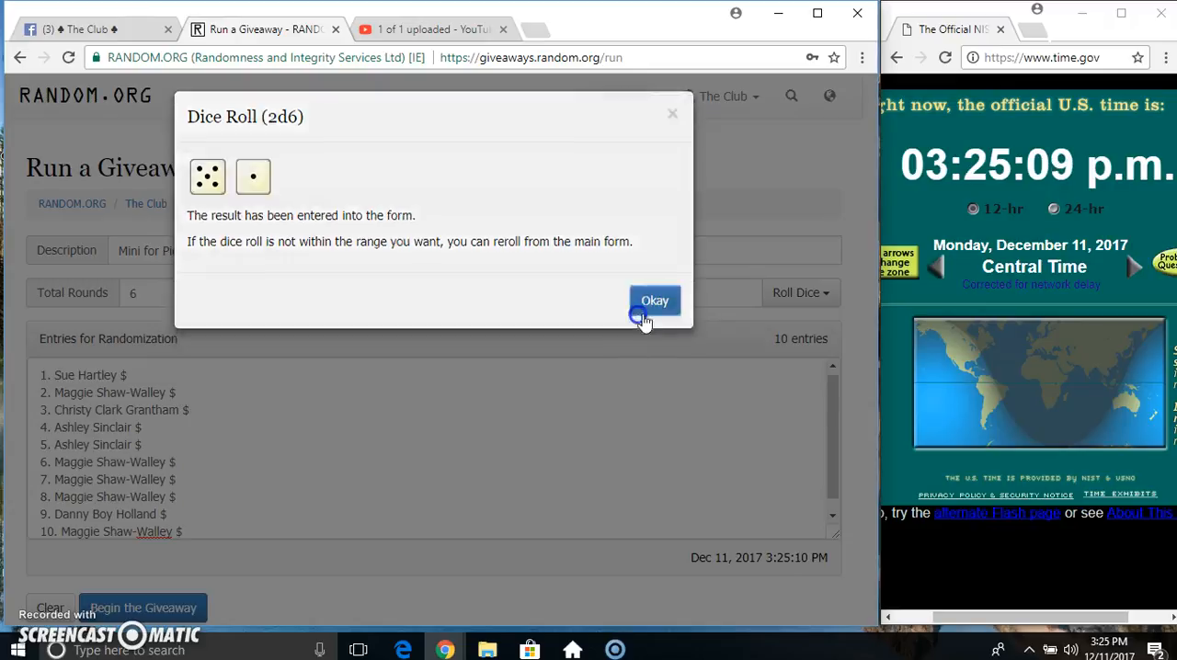
left_click(655, 300)
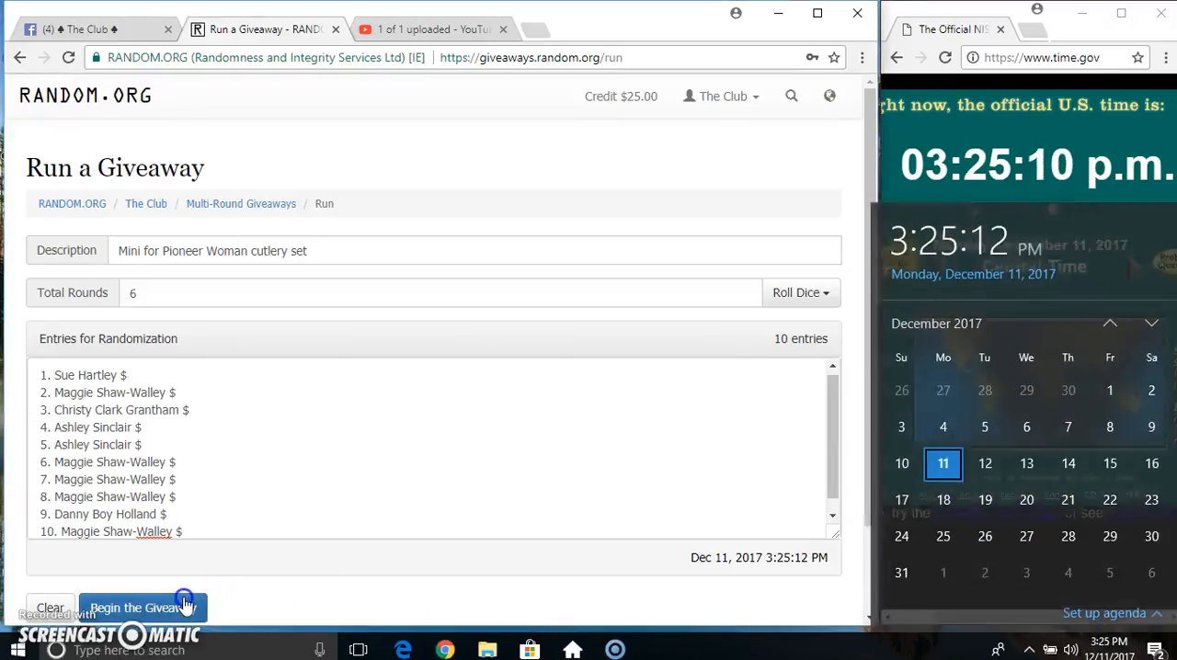
left_click(145, 607)
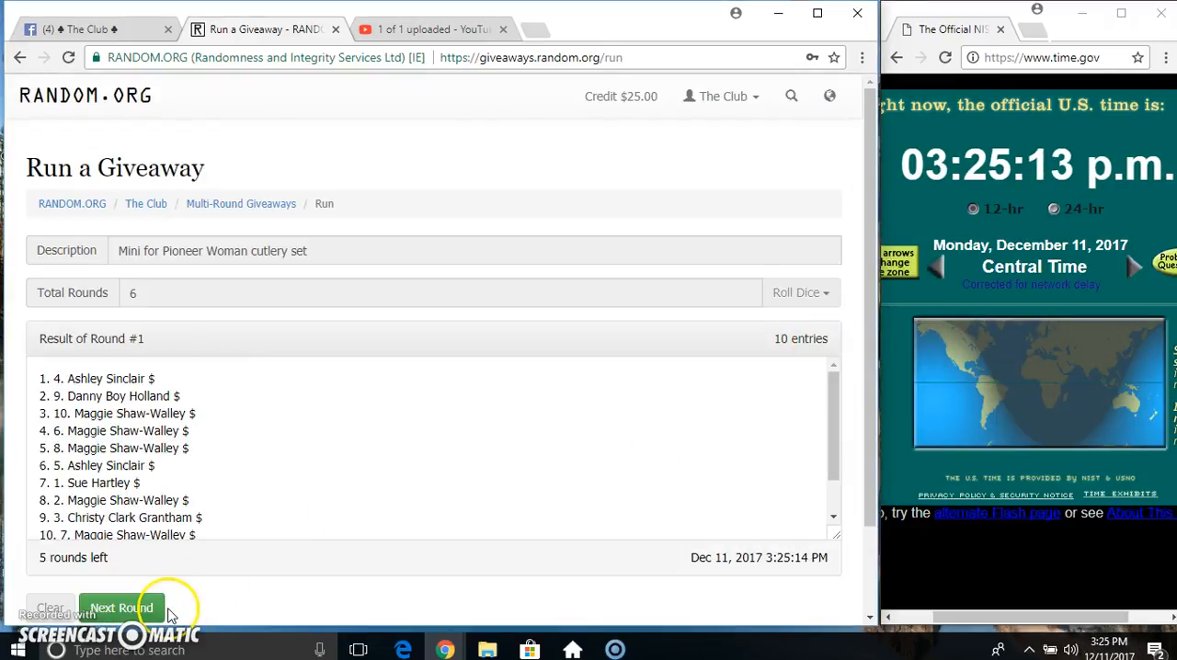
Run further randomization rounds with Next Round until the button reads Final Round
left_click(122, 608)
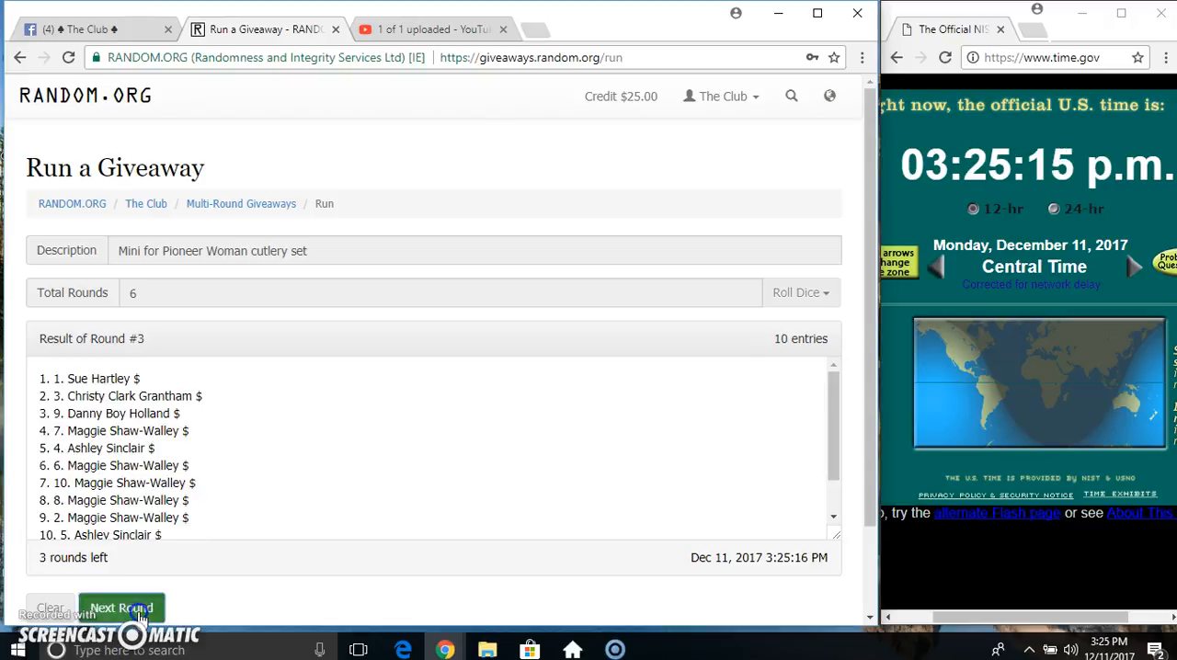
left_click(120, 607)
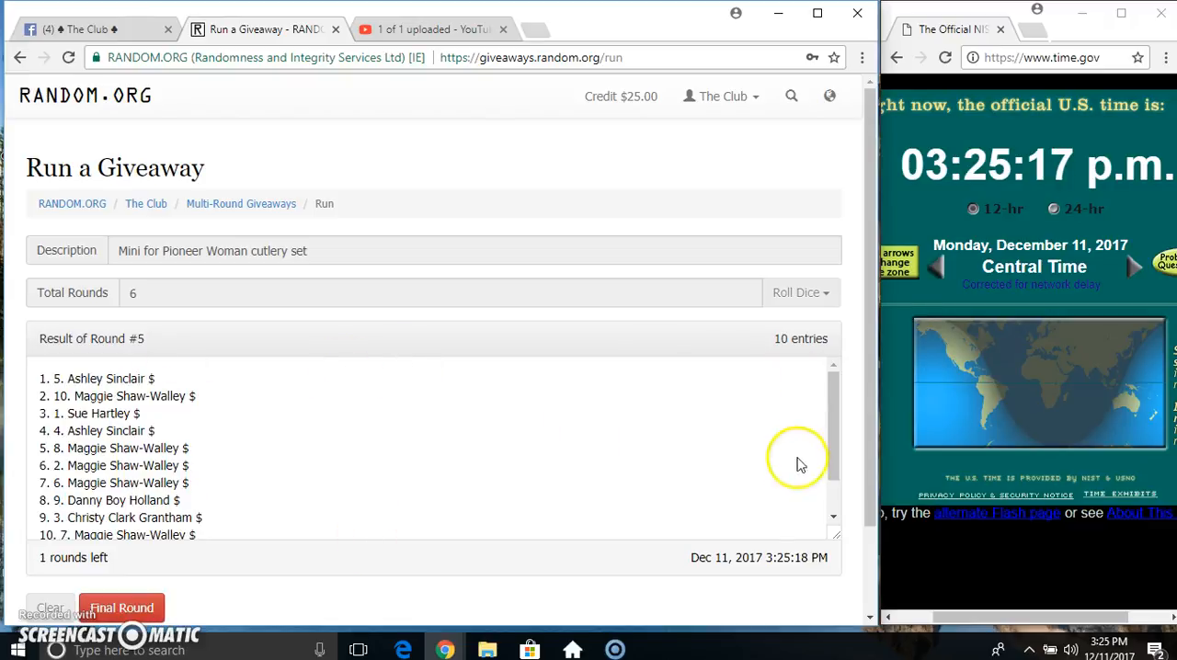
scroll("down", 3)
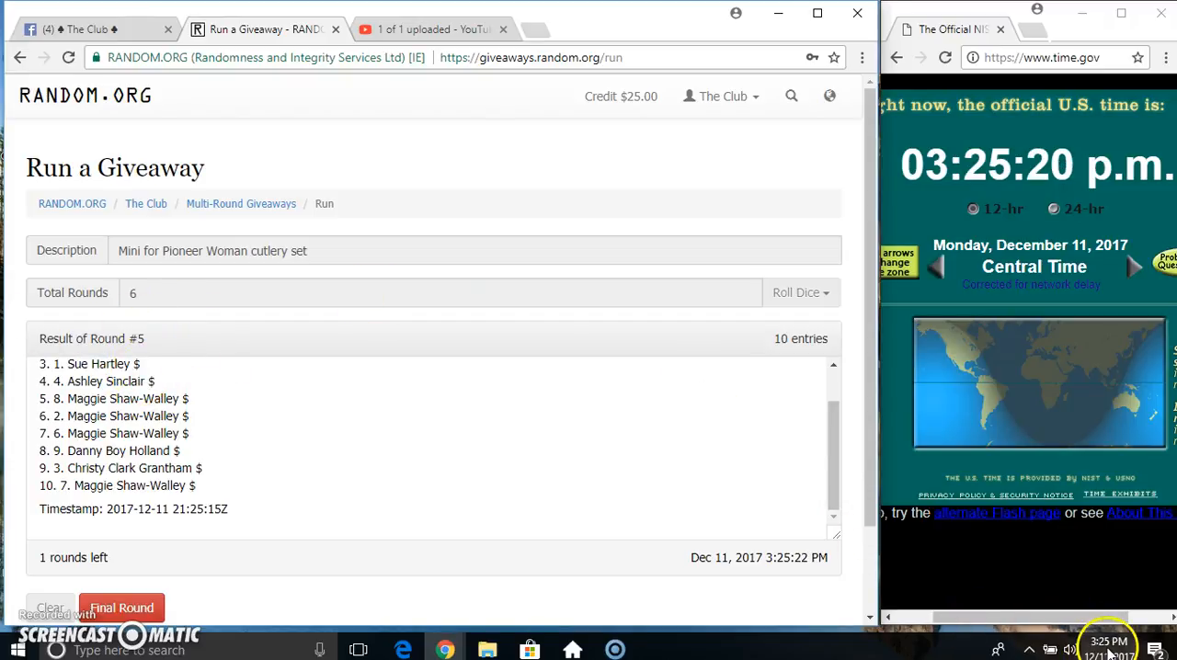
mouse_move(205, 579)
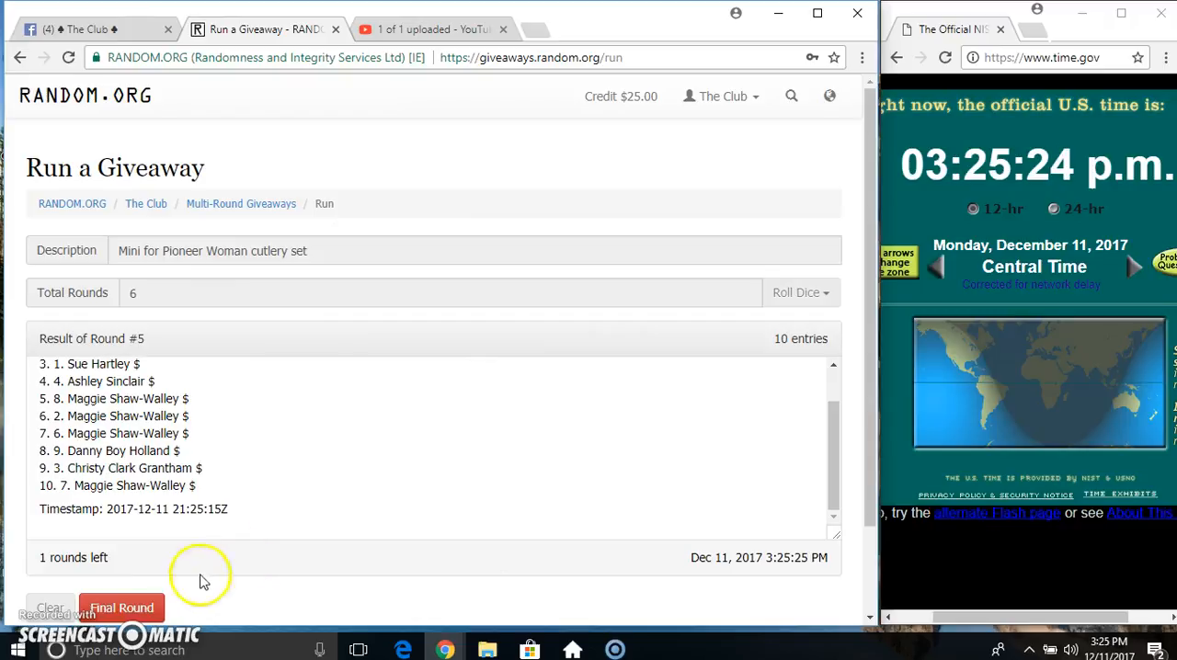
left_click(127, 607)
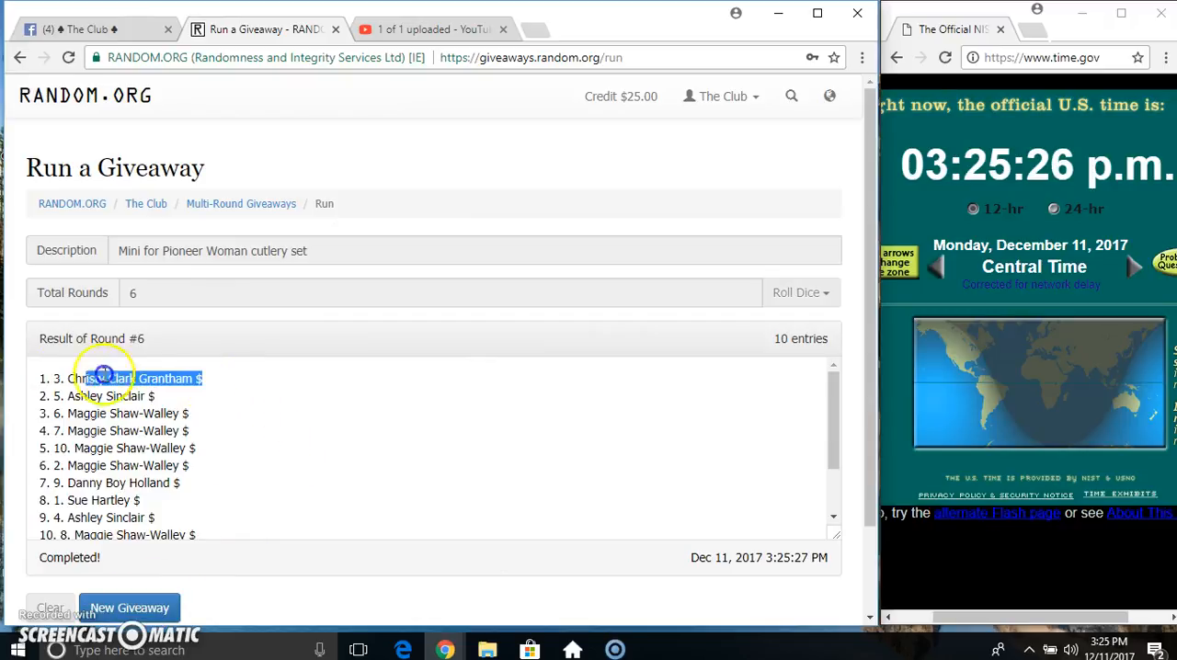
scroll("down", 3)
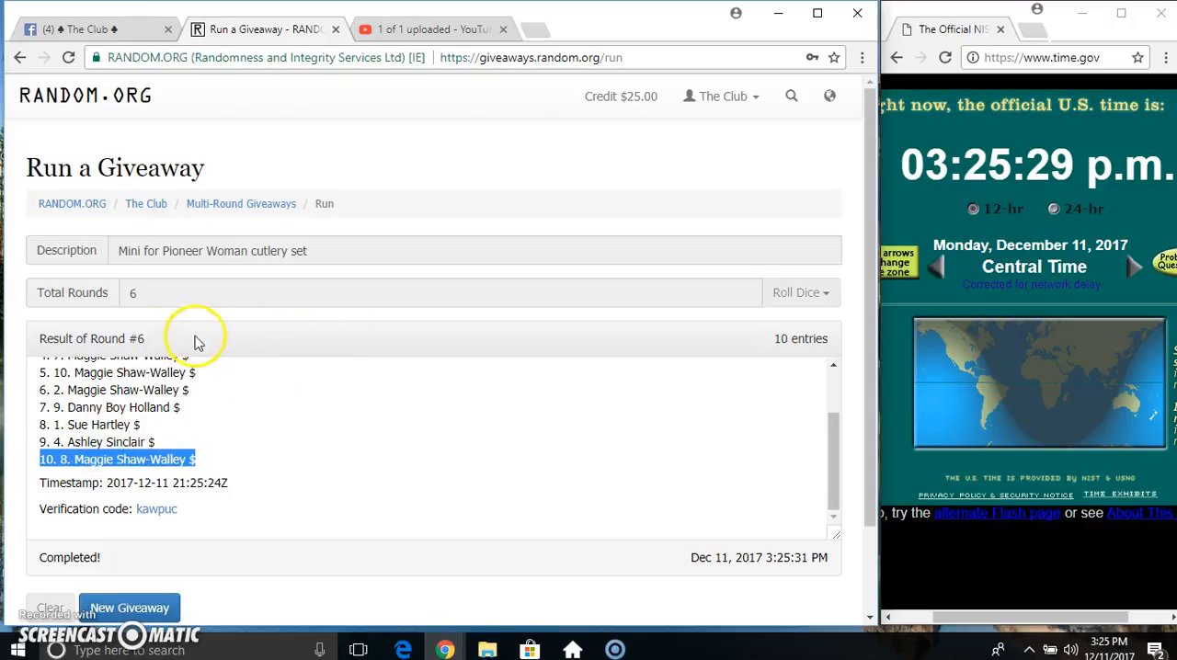
mouse_move(743, 350)
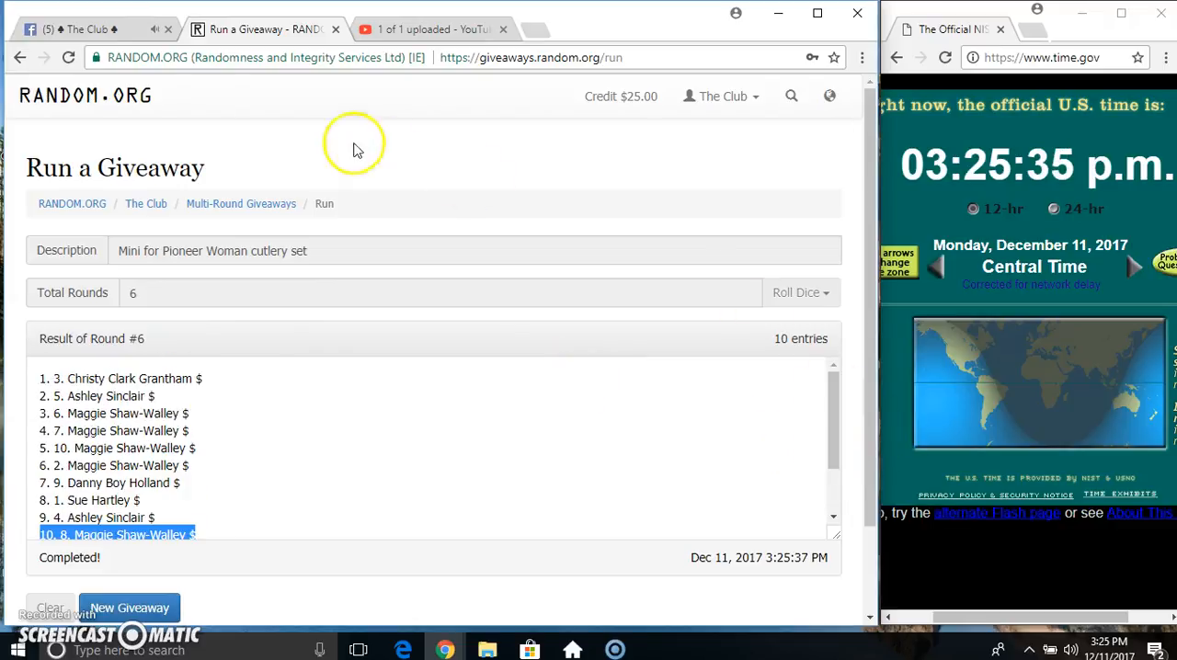
left_click(88, 29)
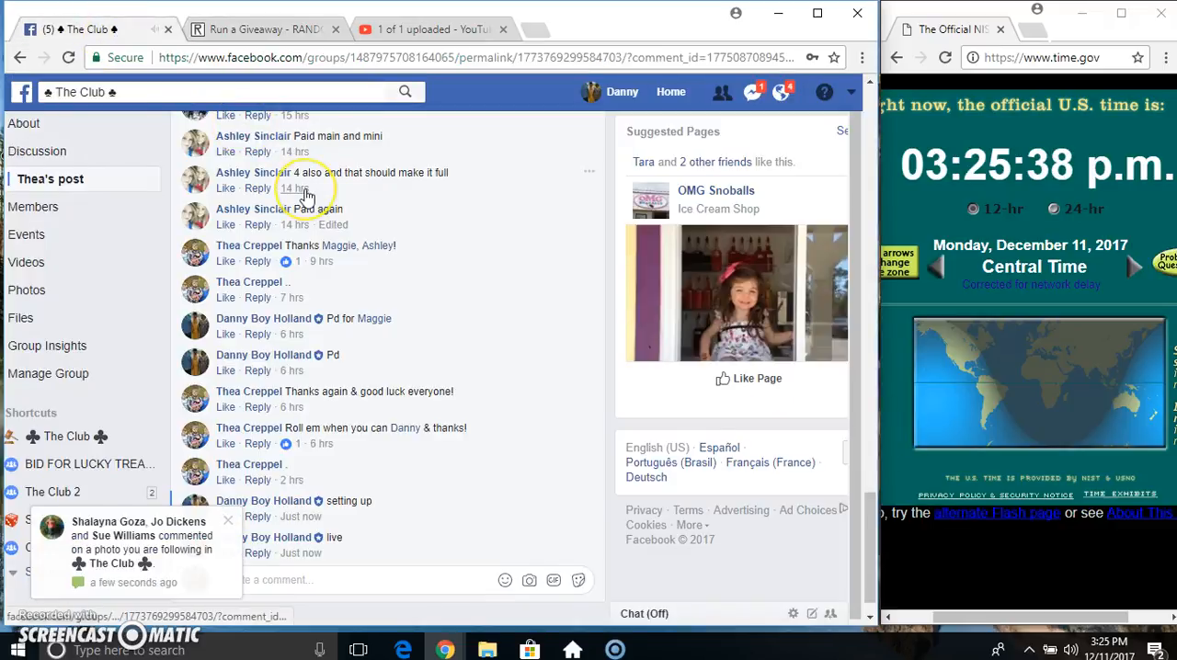